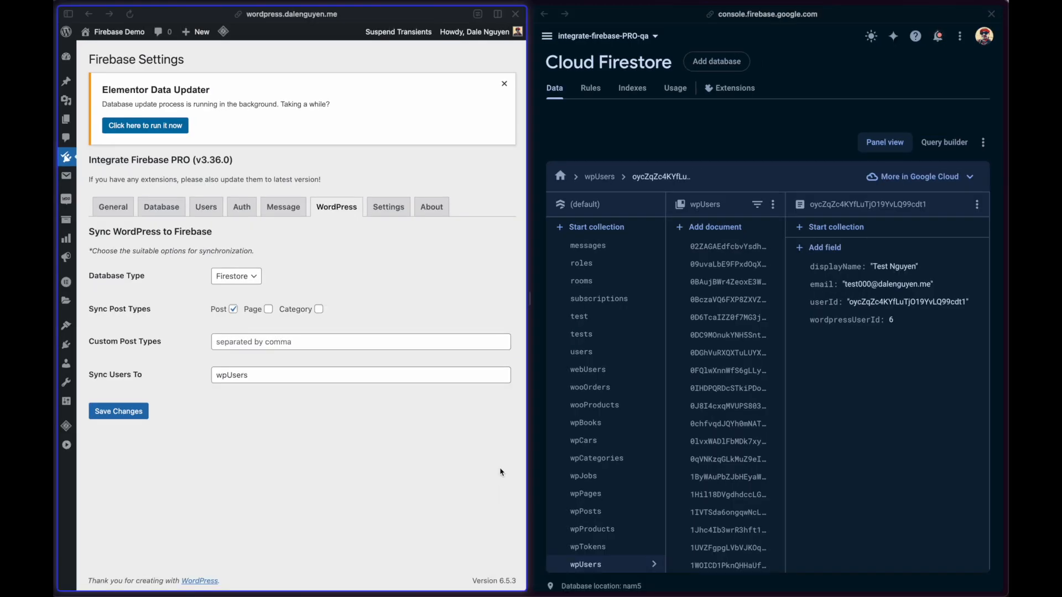
mouse_move(417, 280)
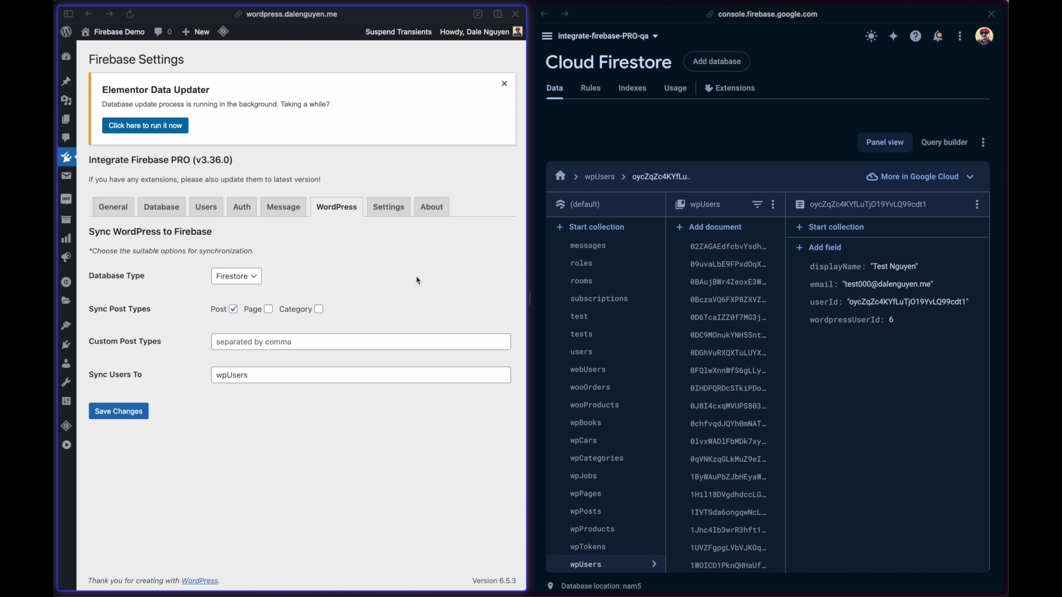
mouse_move(362, 241)
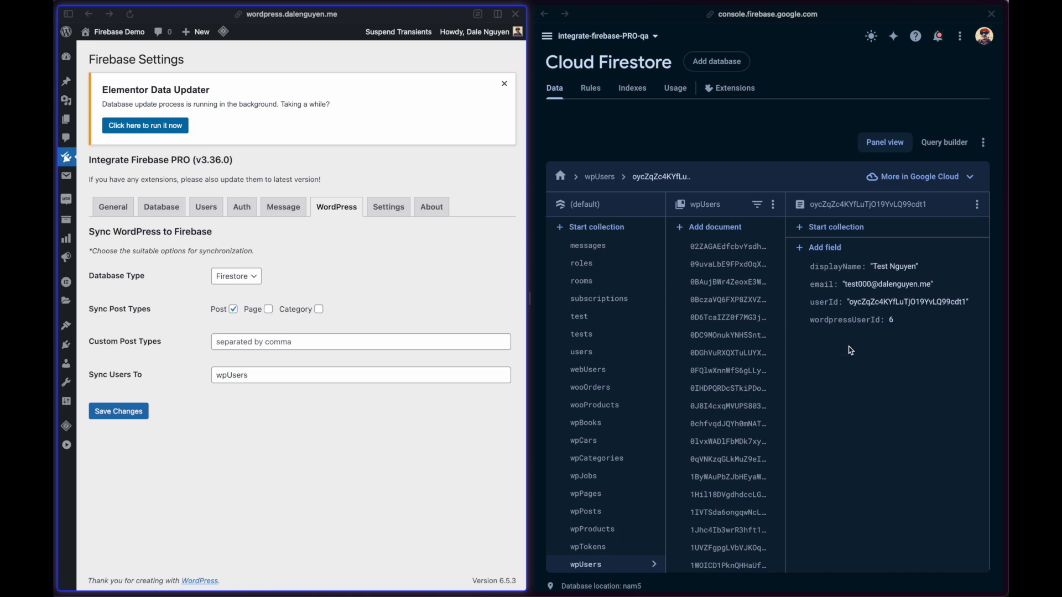
mouse_move(392, 264)
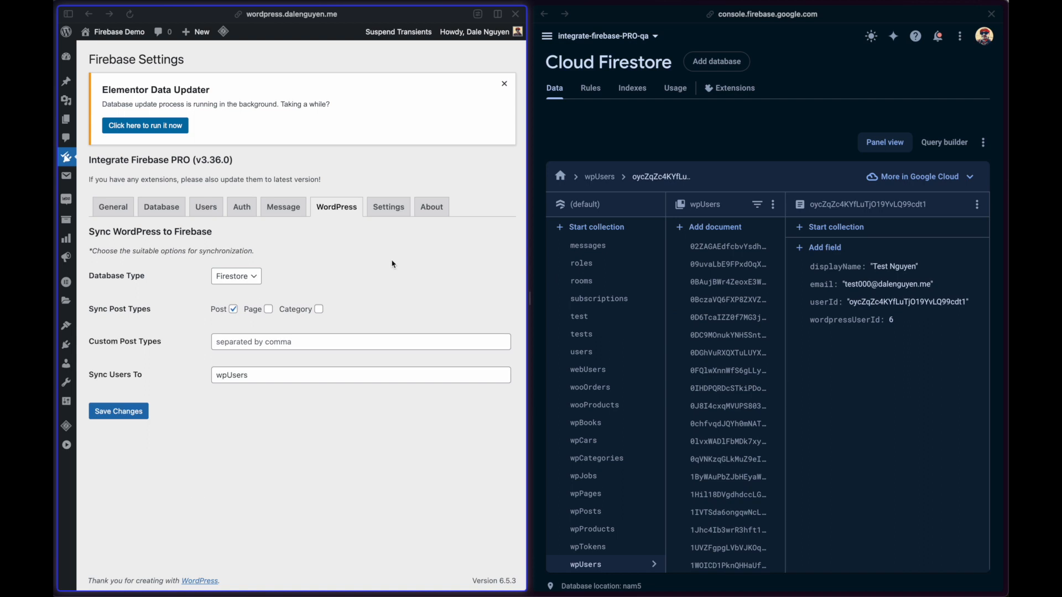
mouse_move(187, 288)
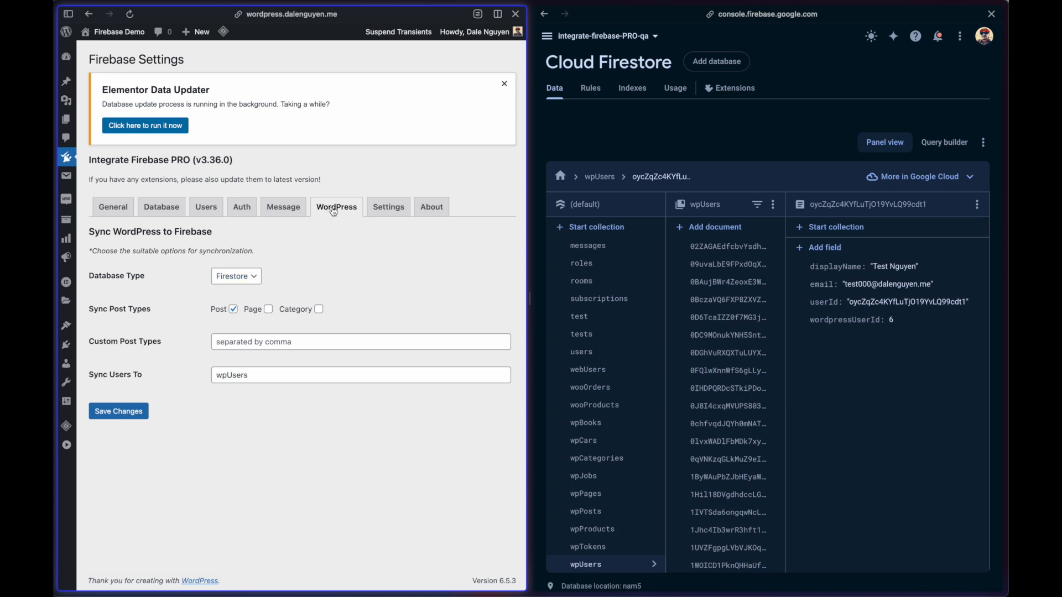
mouse_move(182, 383)
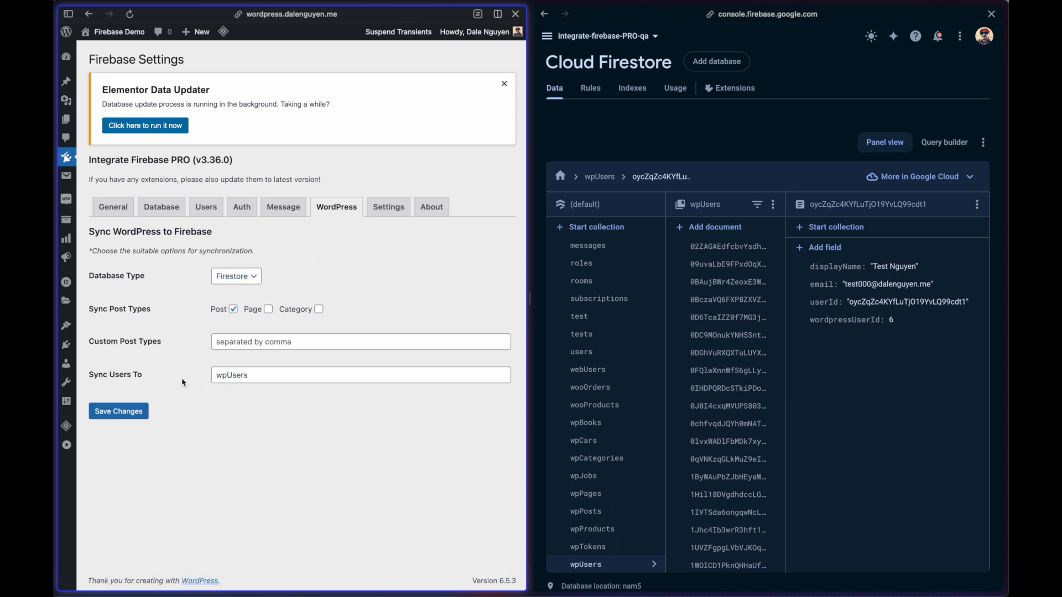
Note the wpUsers sync collection, then show the Firebase Experiments page with email and profile updates enabled.
click(360, 375)
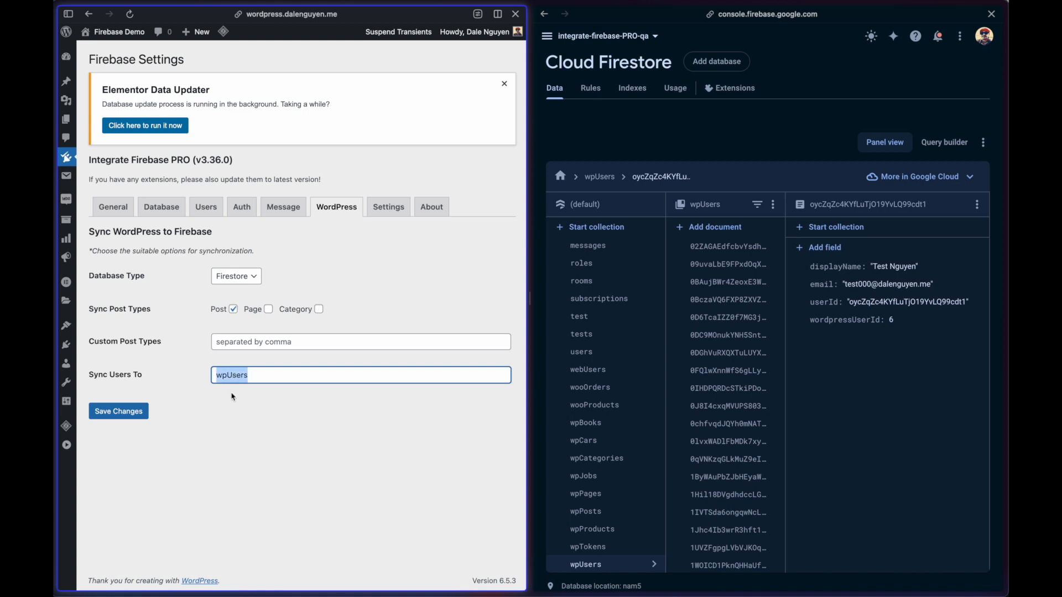
click(237, 375)
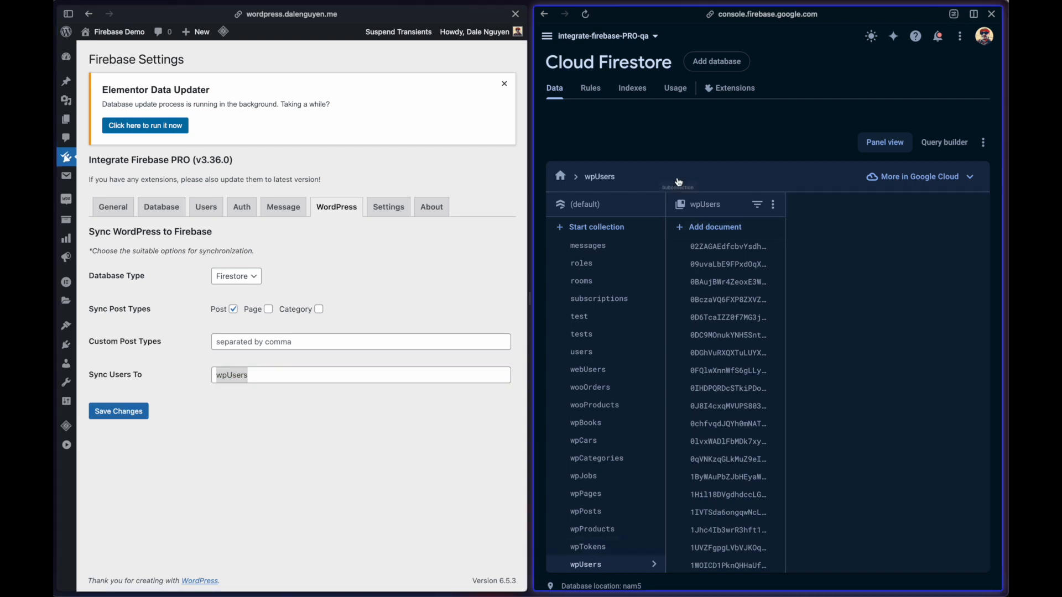
click(598, 176)
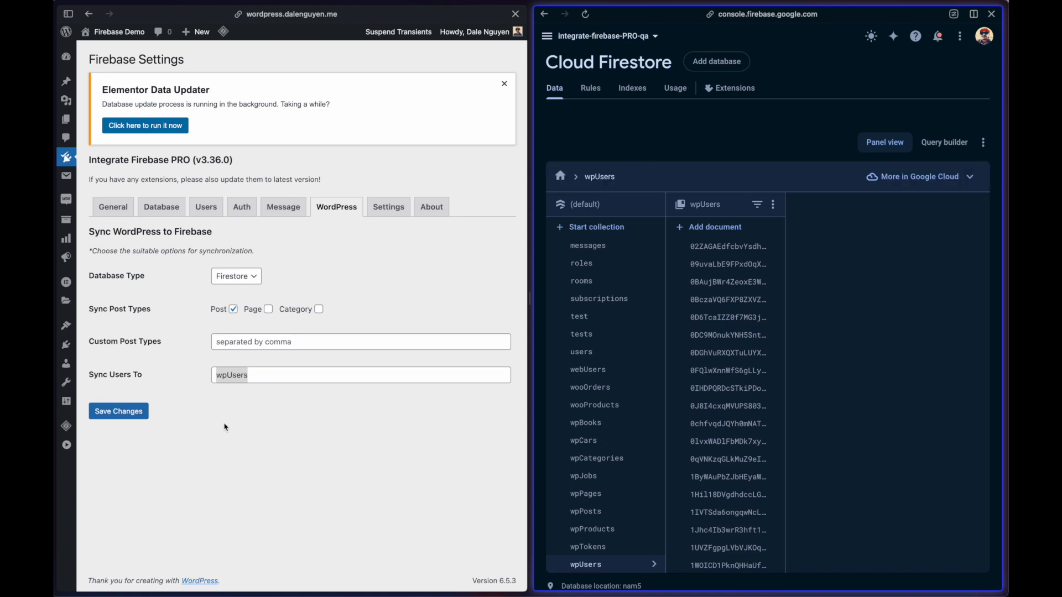
click(66, 156)
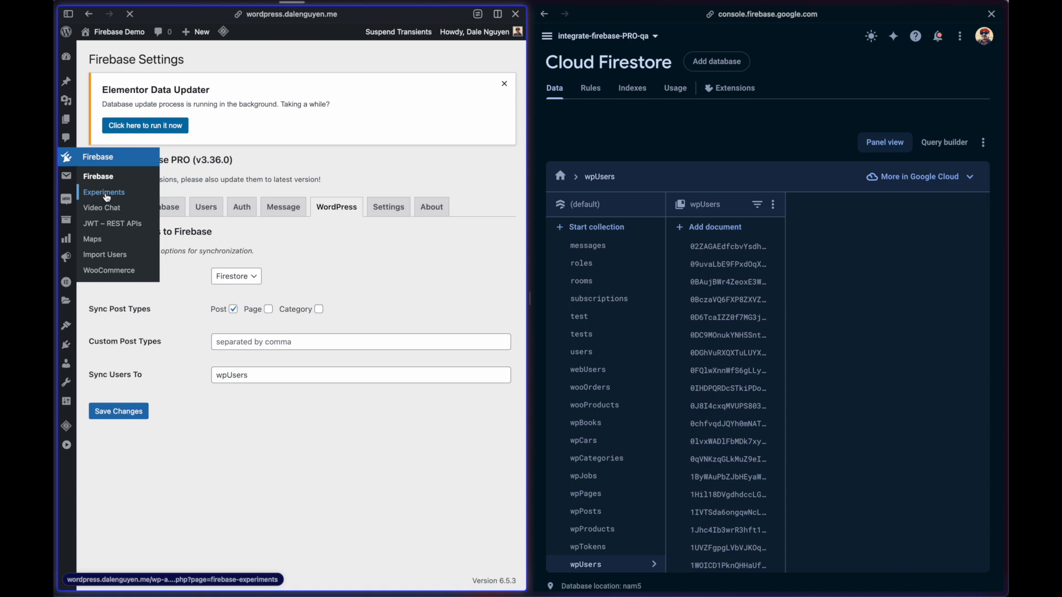
click(104, 192)
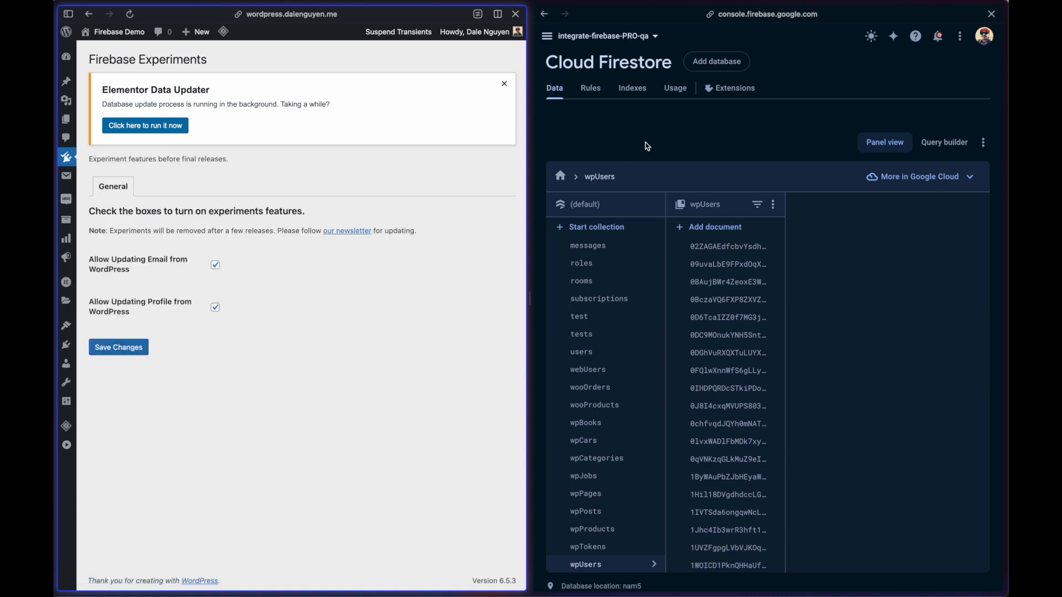
mouse_move(238, 259)
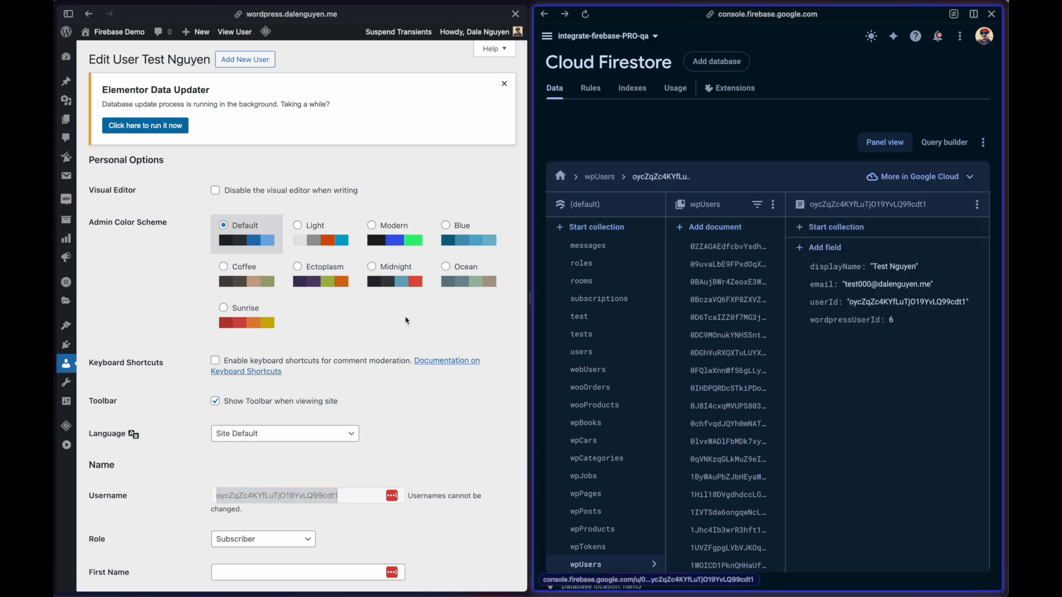
Set Test Nguyen's role to Contributor and update the user.
scroll(down, 3)
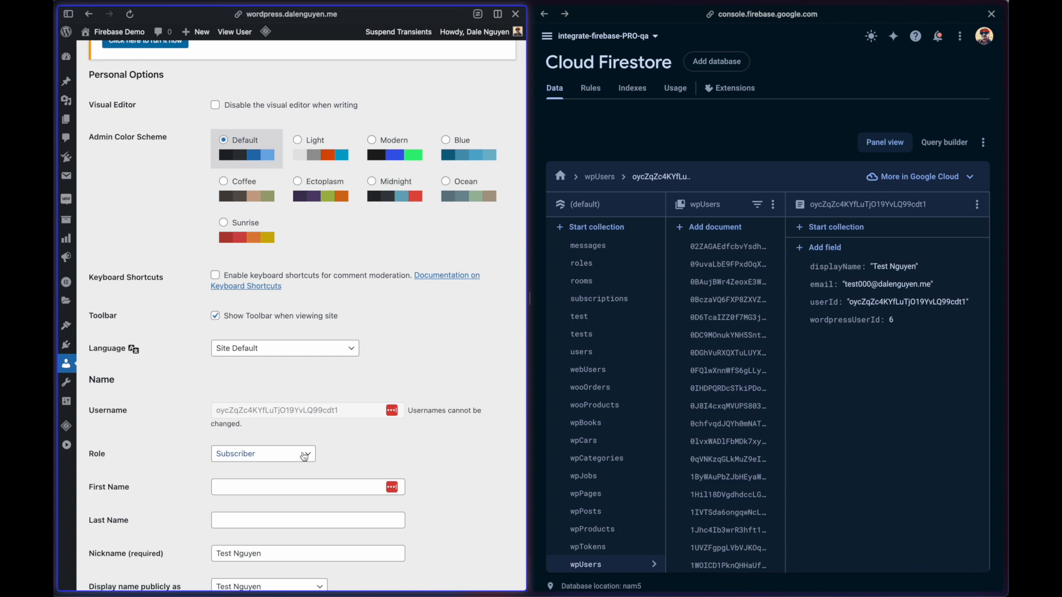
click(263, 453)
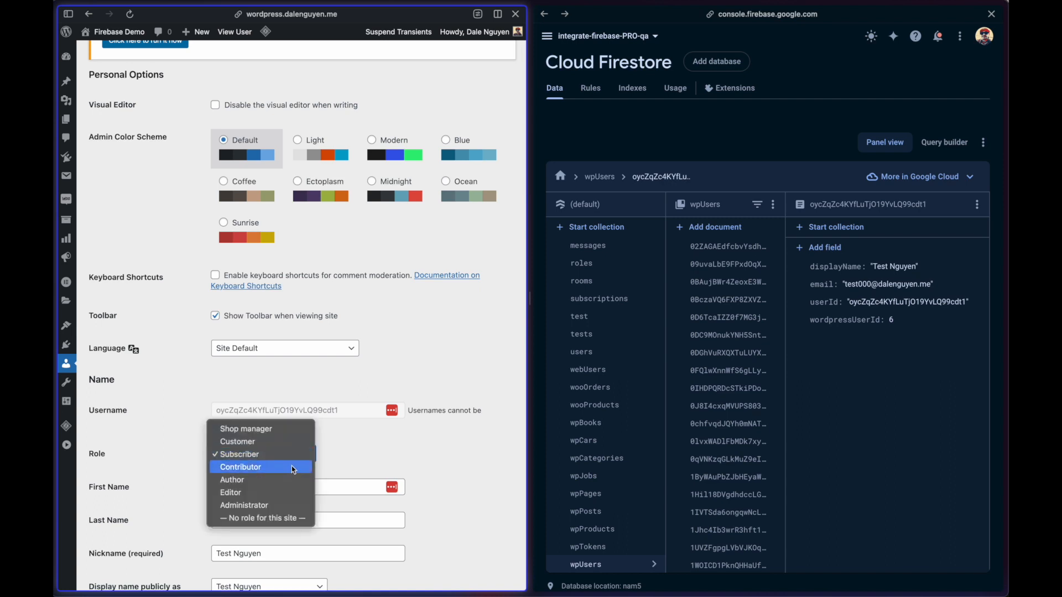
click(240, 467)
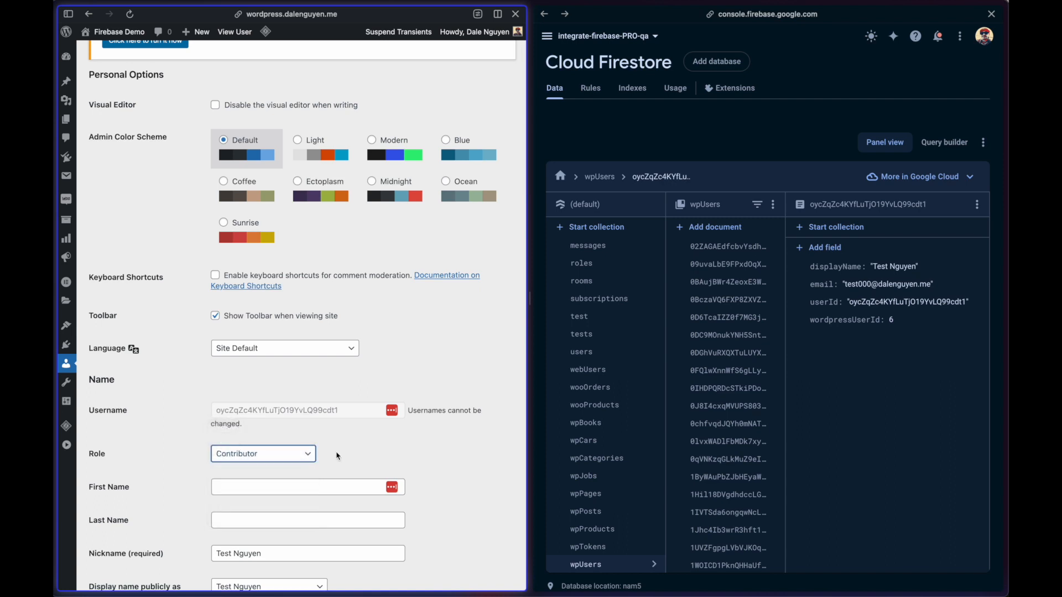
scroll(down, 3)
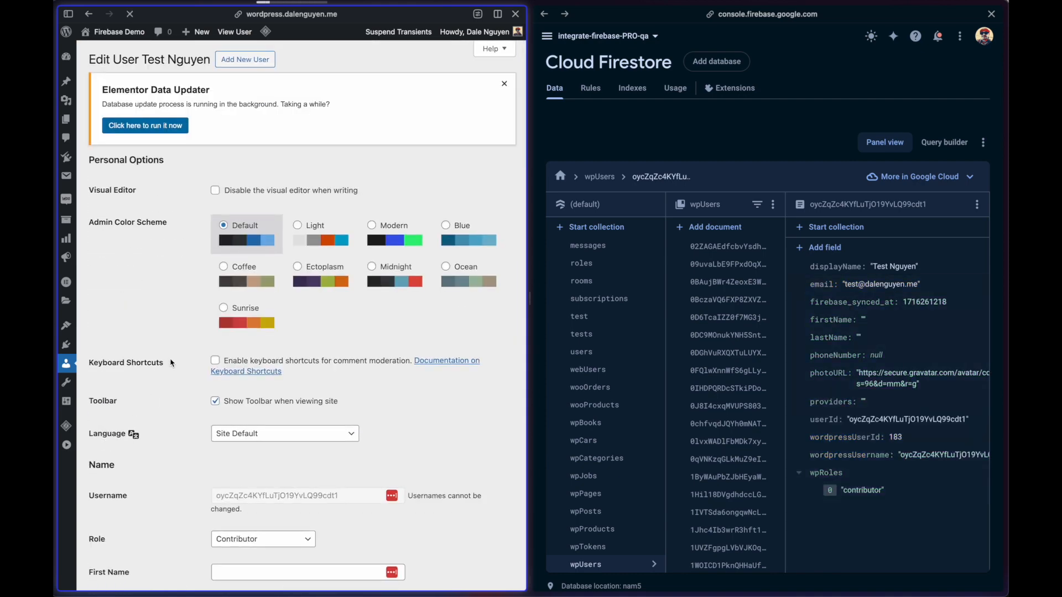
mouse_move(894, 301)
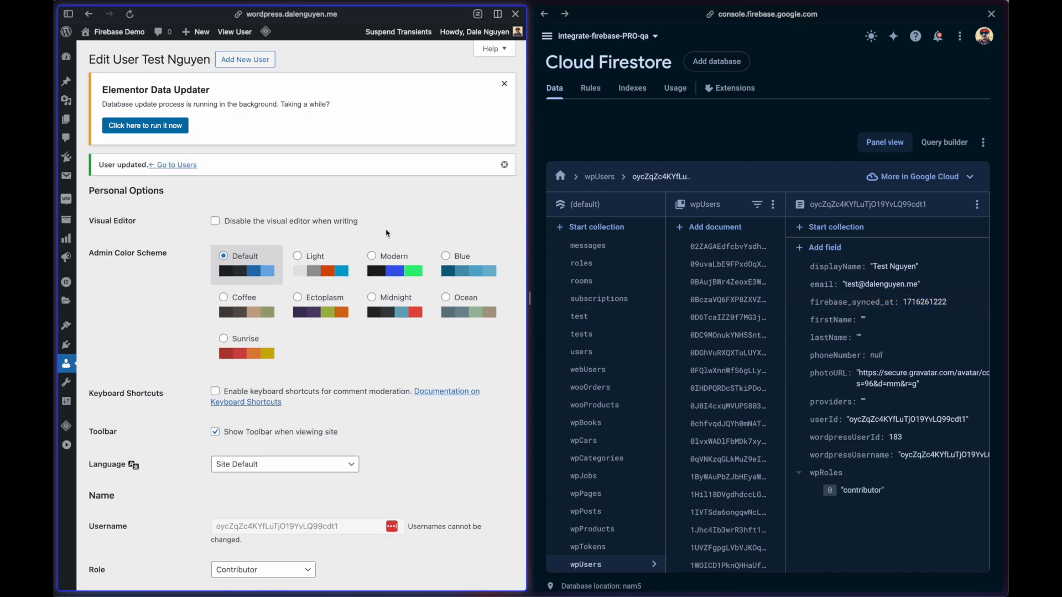
mouse_move(408, 209)
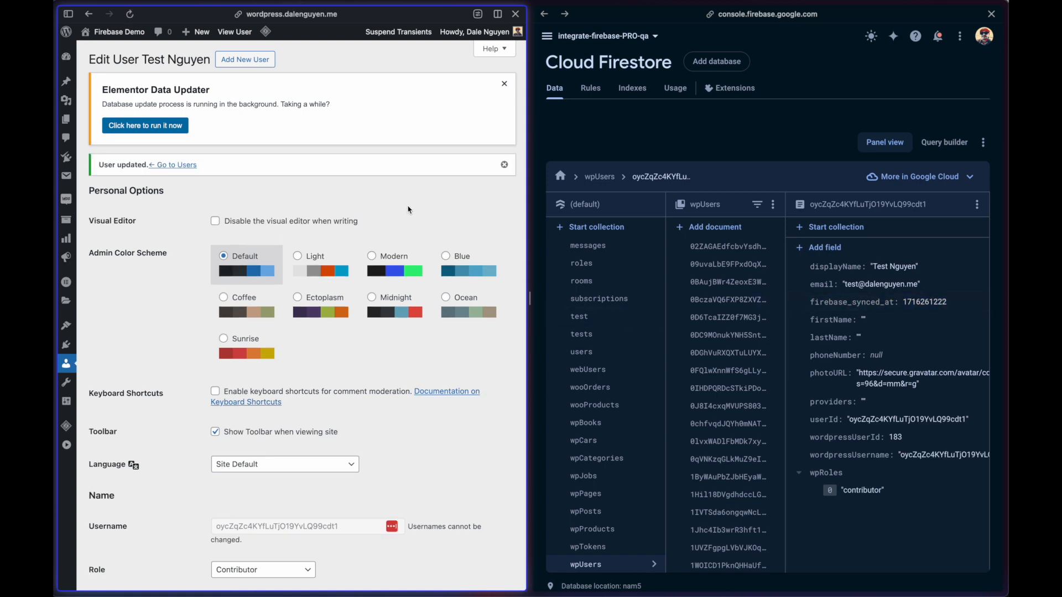
mouse_move(867, 355)
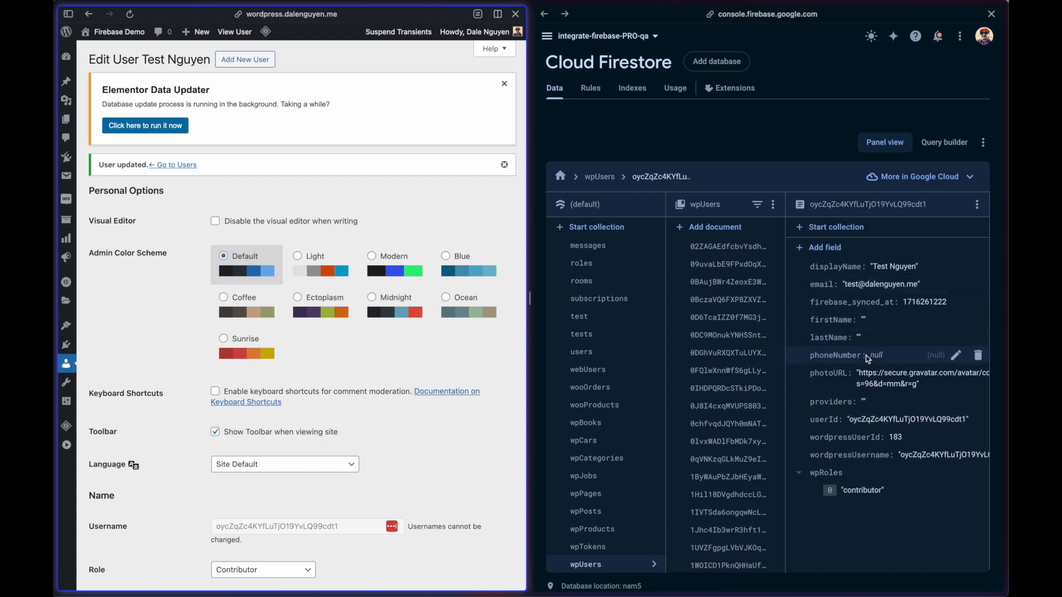
mouse_move(846, 472)
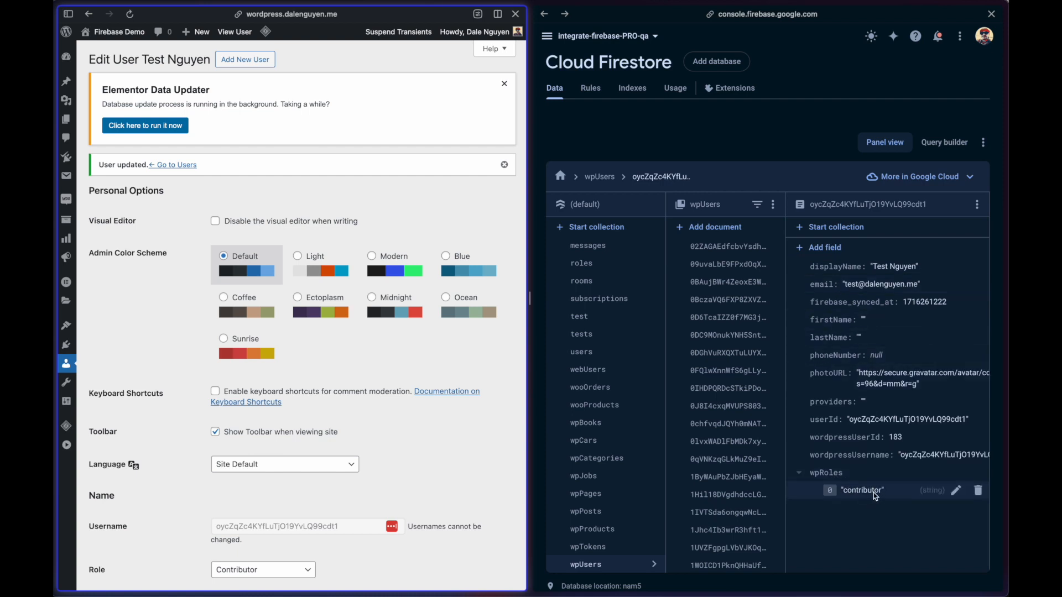
mouse_move(886, 497)
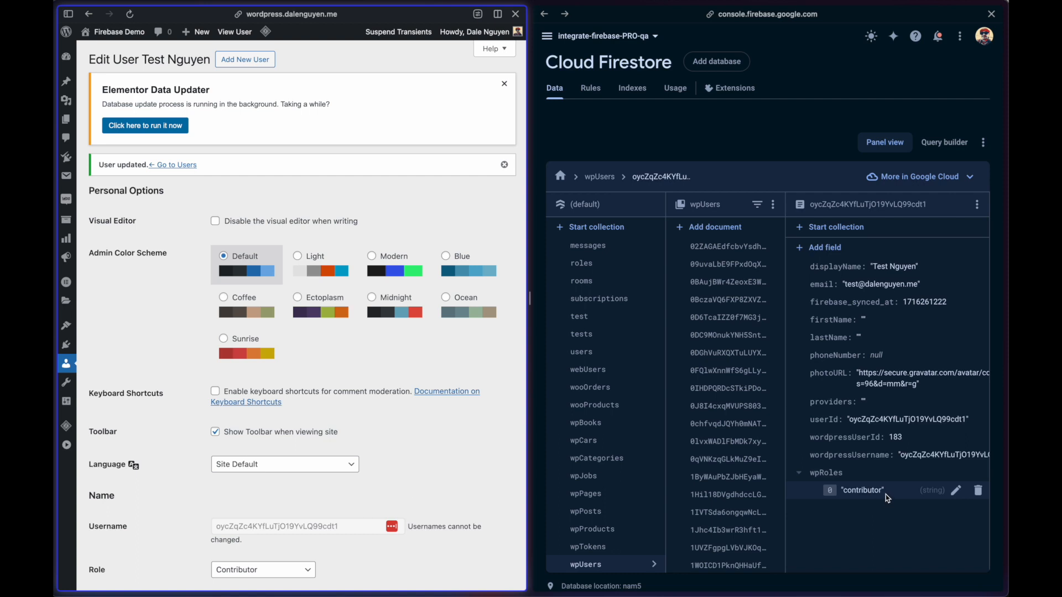
mouse_move(894, 489)
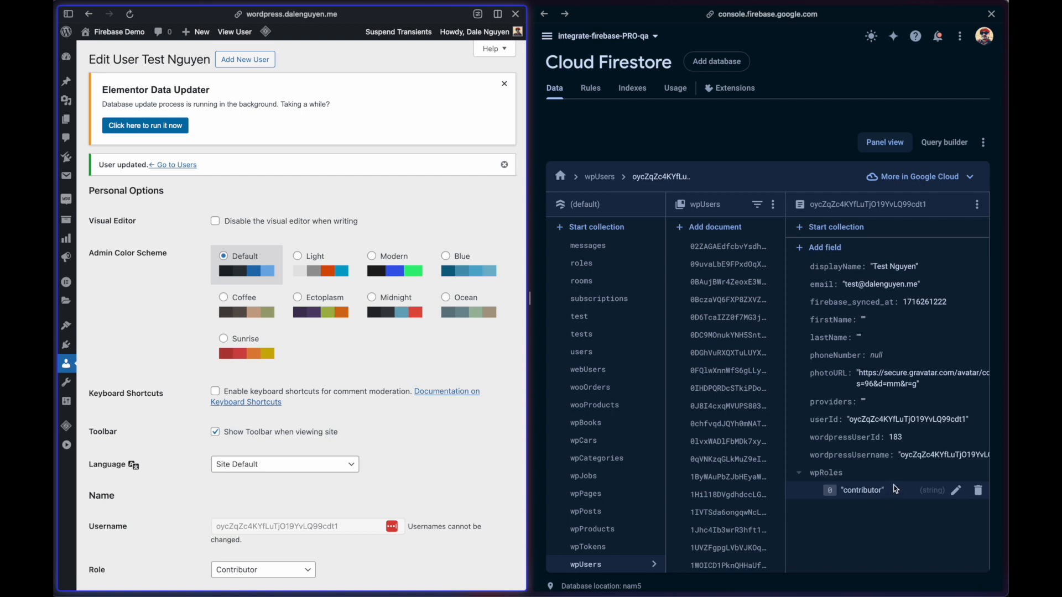
mouse_move(897, 389)
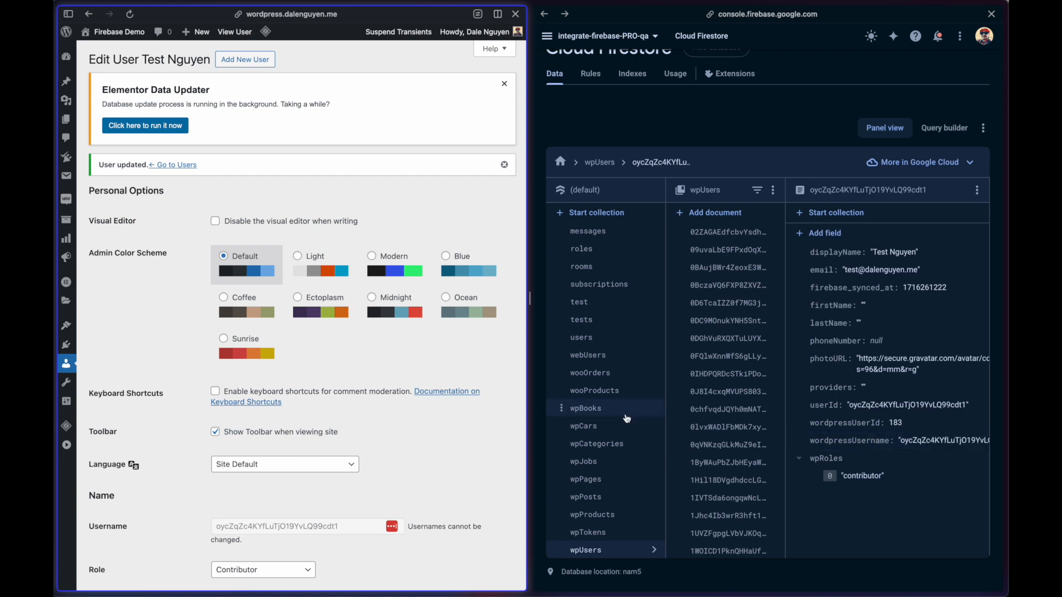
Save the profile with first name Test and last name Nguyen via Update User.
scroll(down, 3)
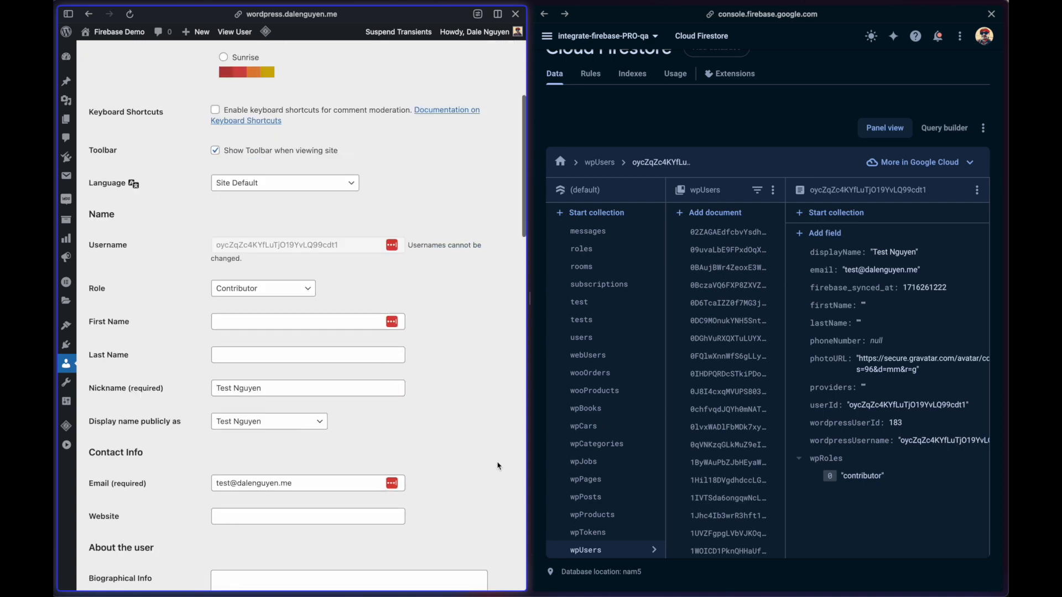
scroll(down, 3)
text(Nguyen)
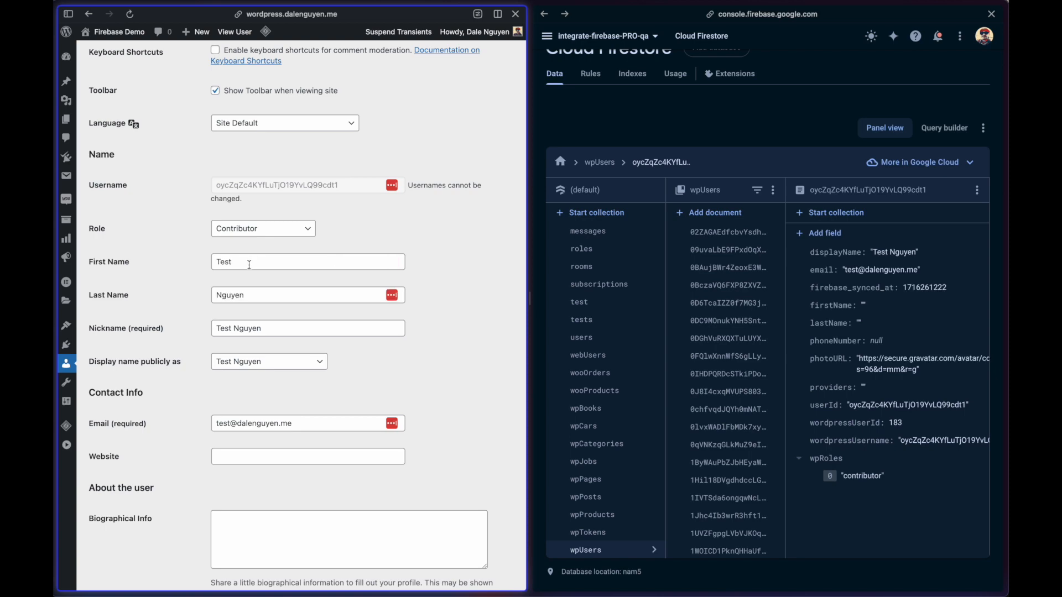
scroll(down, 3)
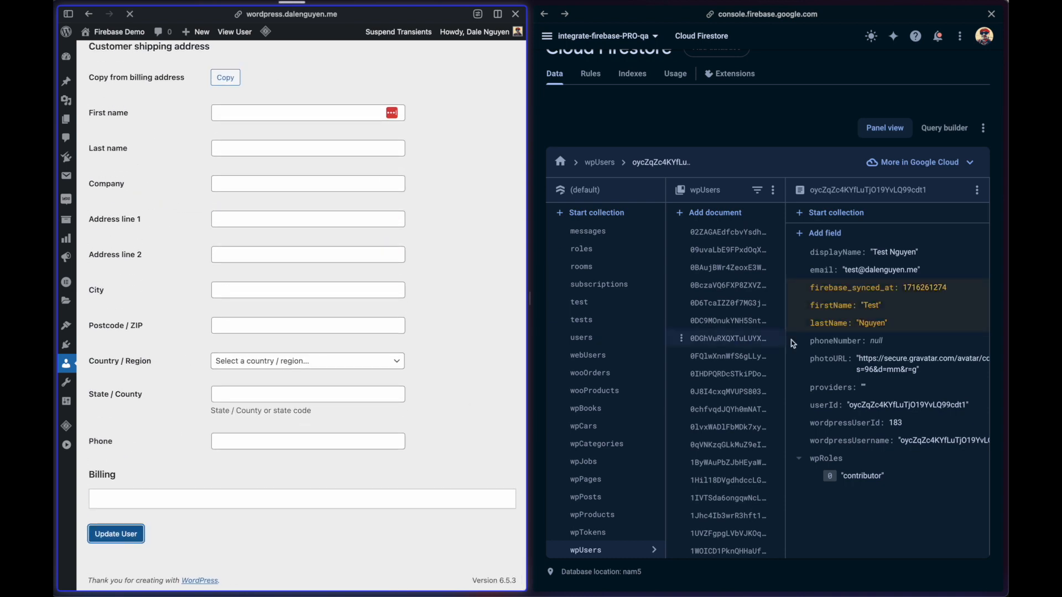
click(115, 533)
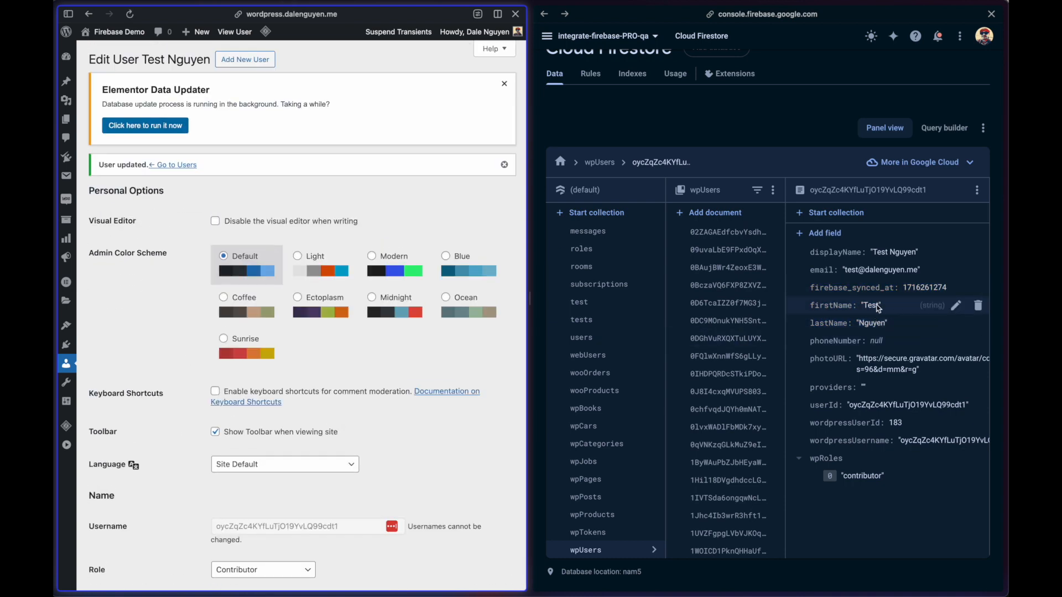
mouse_move(872, 323)
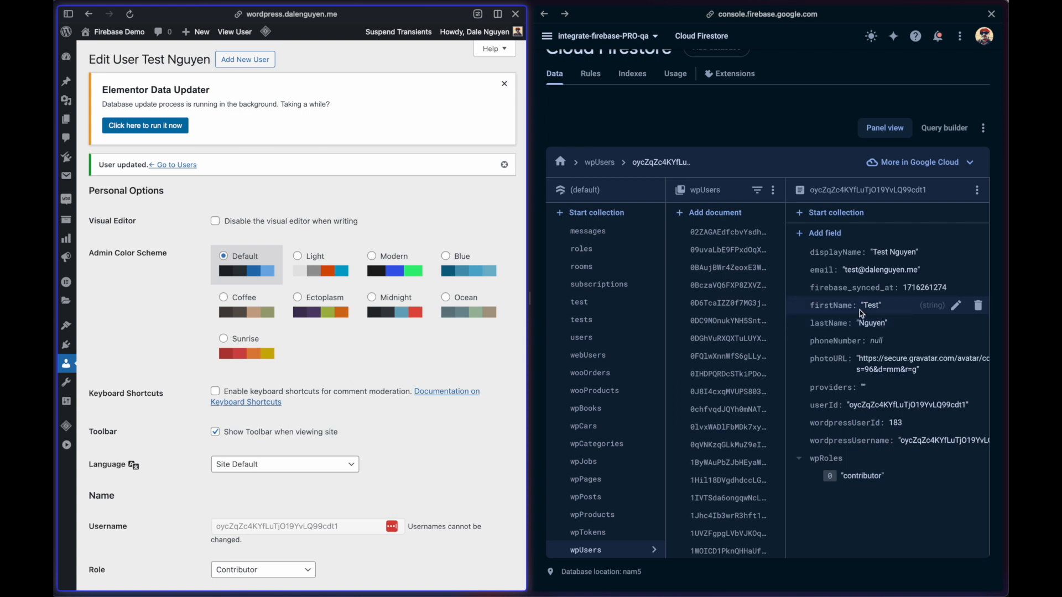
mouse_move(907, 335)
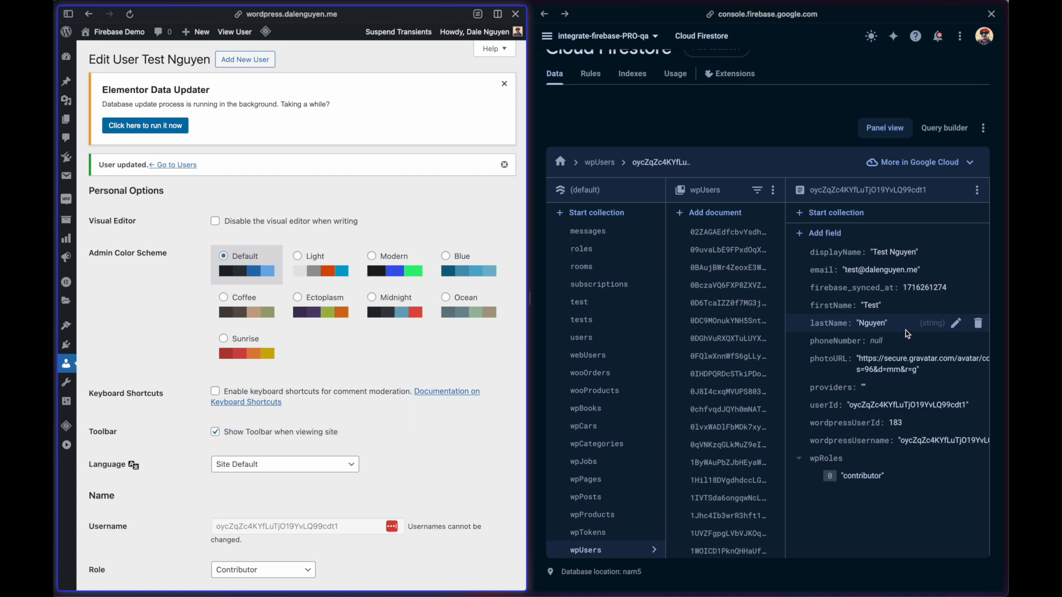
mouse_move(906, 341)
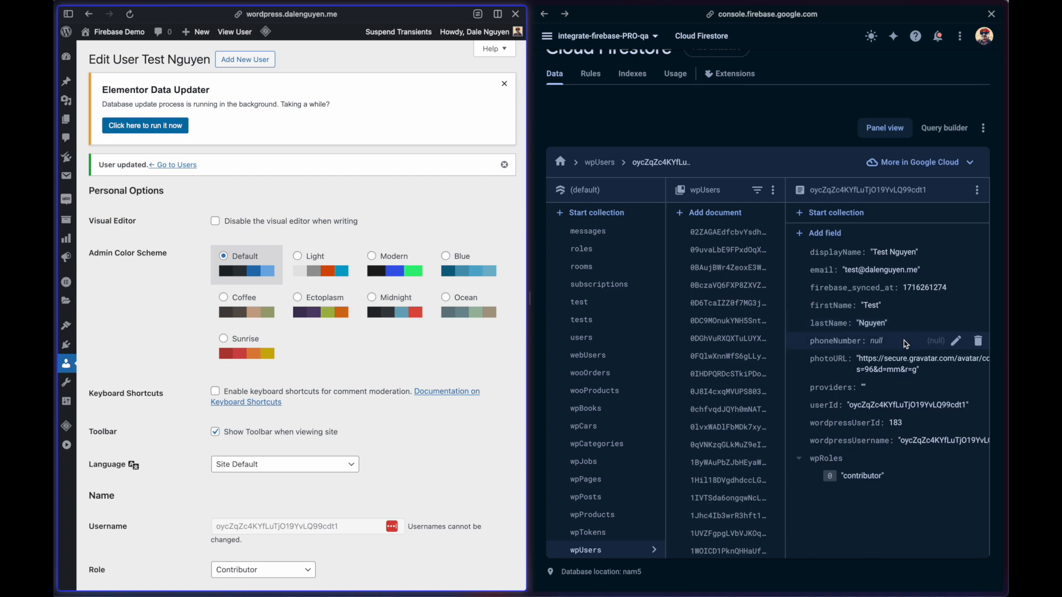
mouse_move(864, 475)
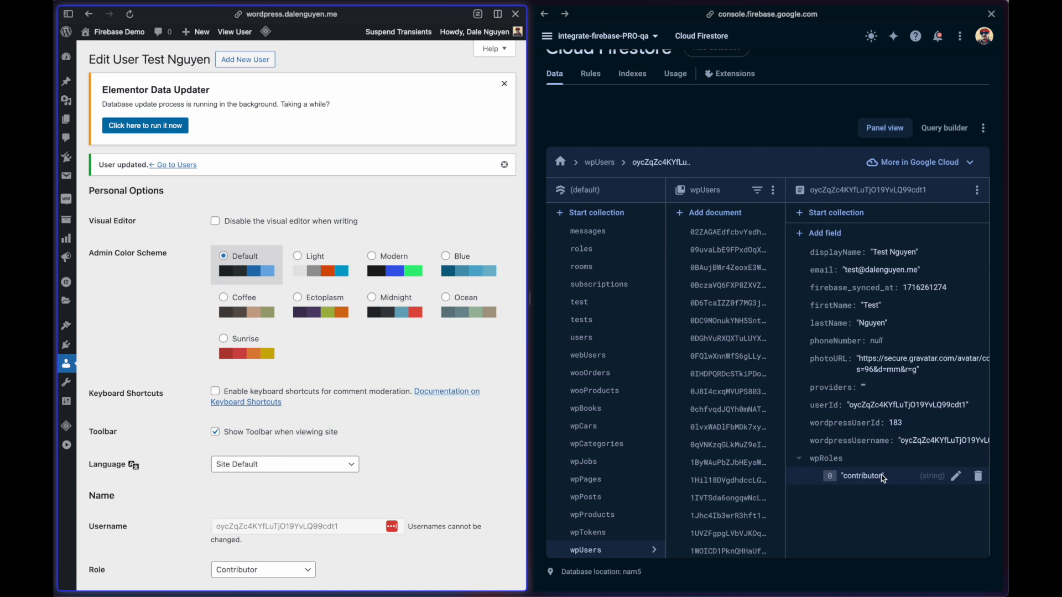
mouse_move(894, 481)
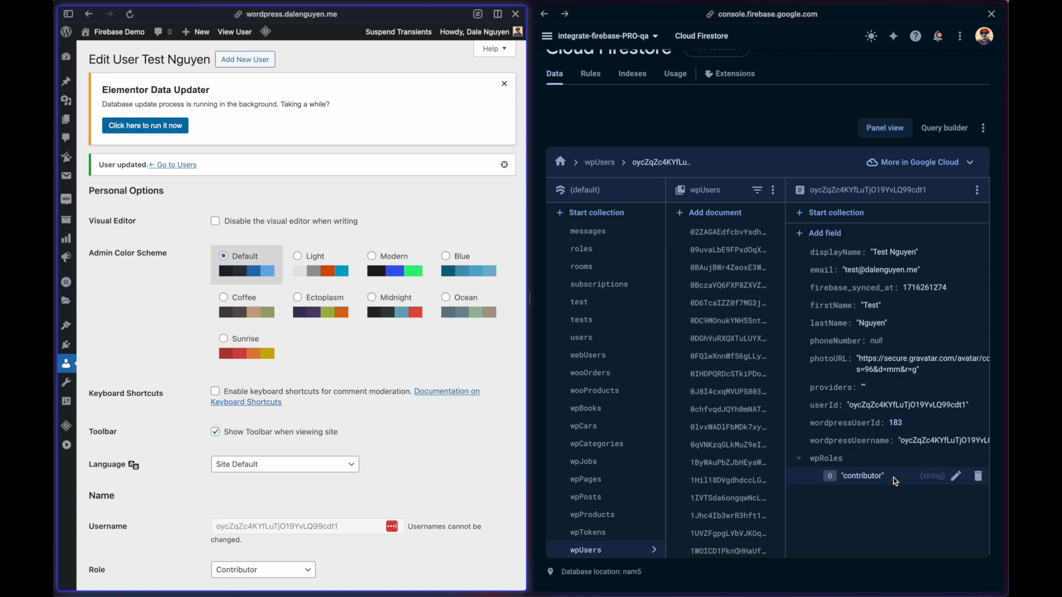
mouse_move(513, 378)
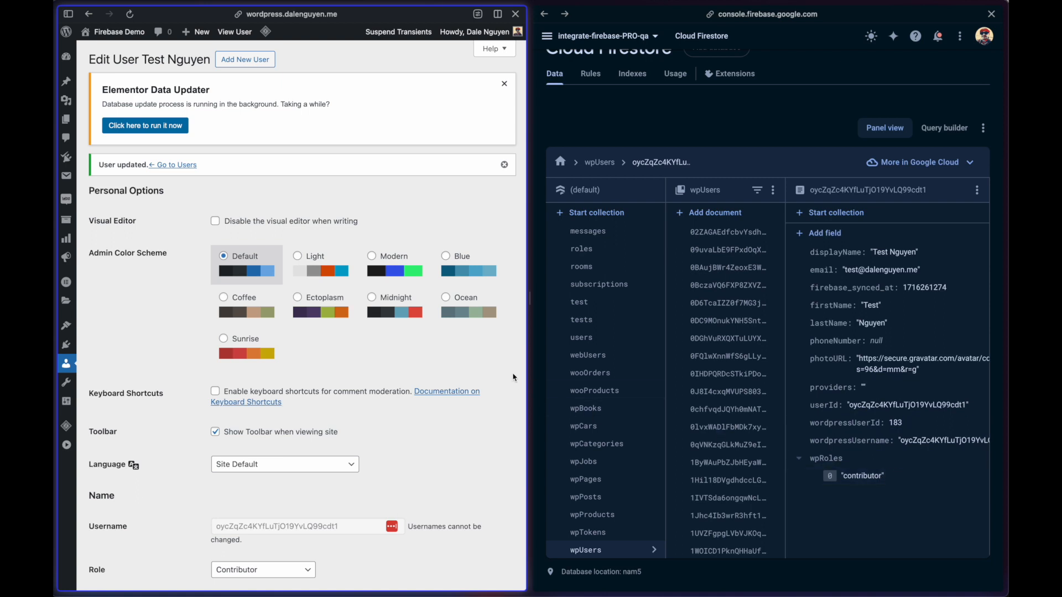
scroll(up, 3)
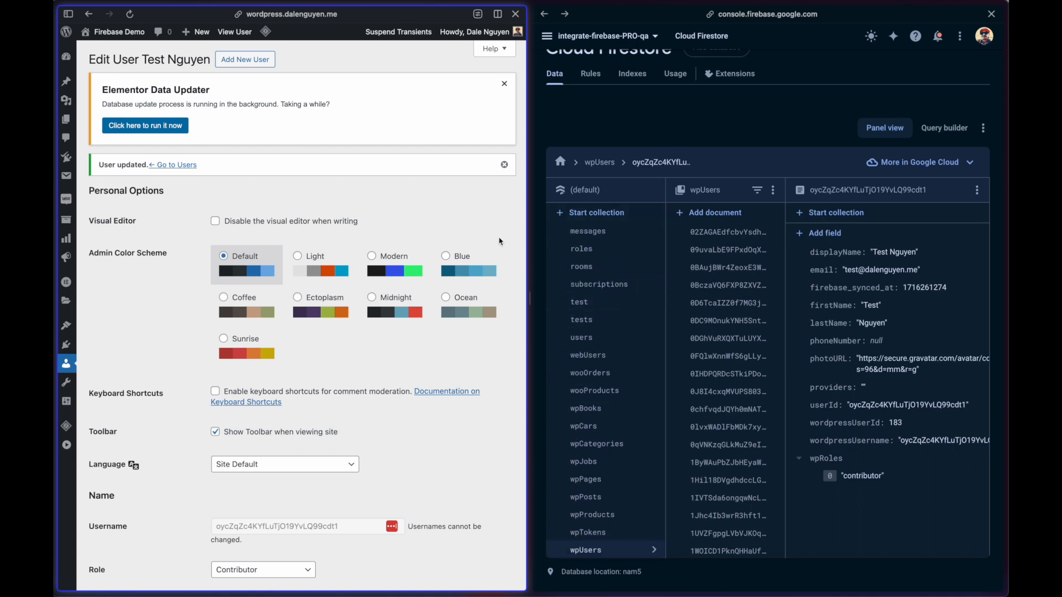
mouse_move(454, 179)
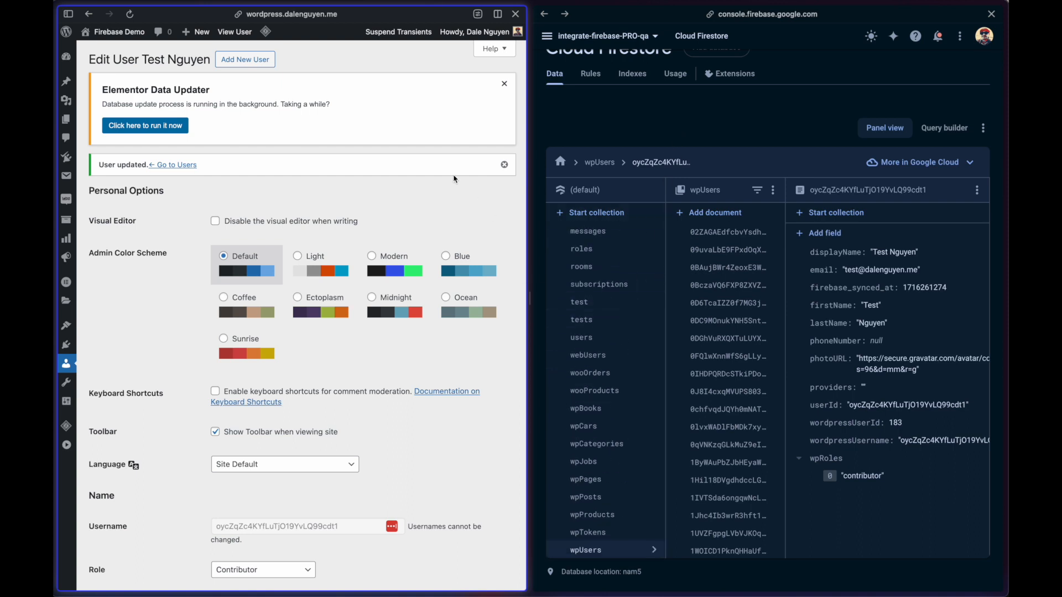